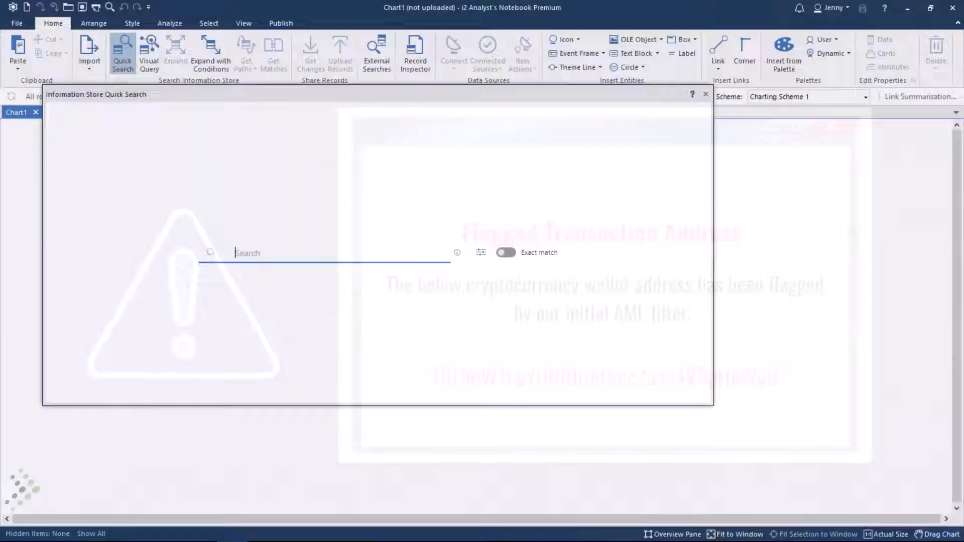
# Quick Search for wallet '1BFop*' and copy the found account record onto the chart.
pyautogui.write('1BFop*')
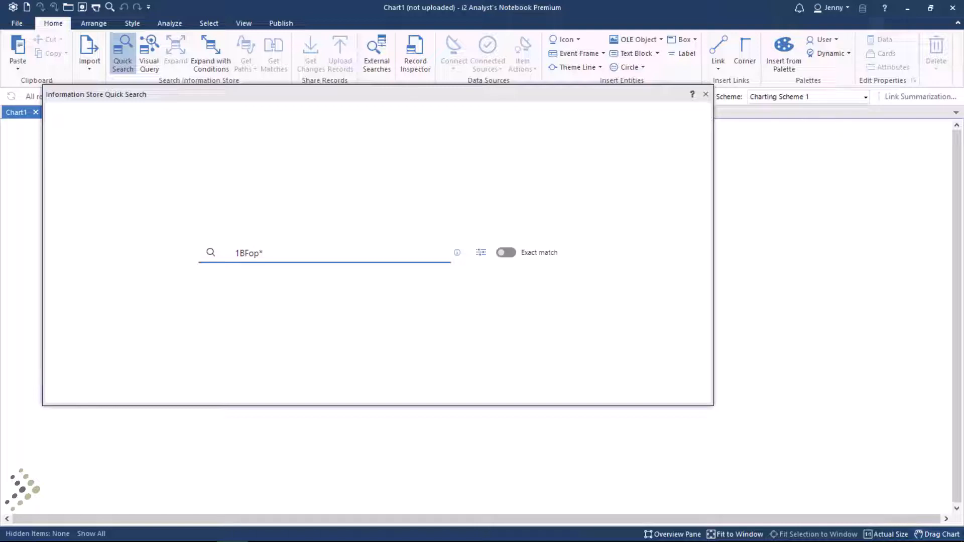
pyautogui.press('enter')
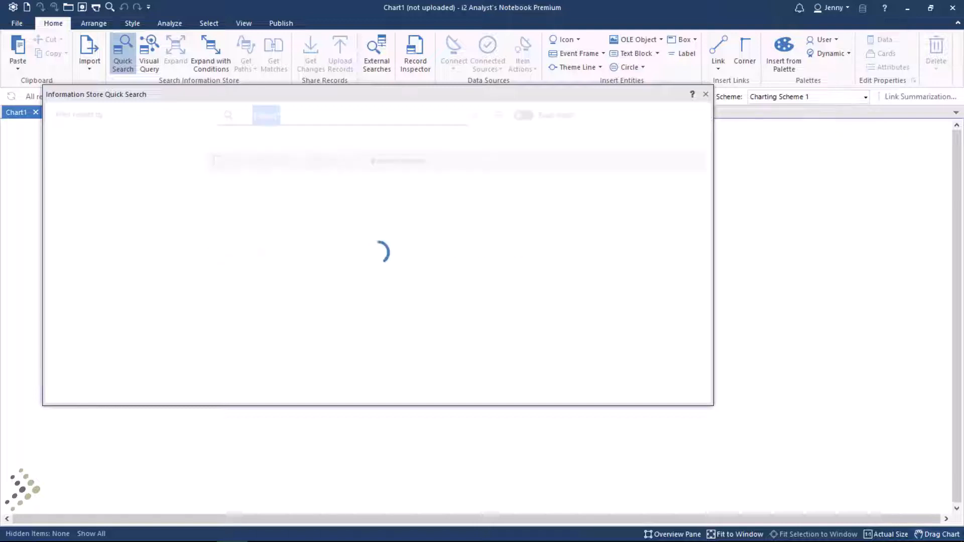
pyautogui.write('1BFop*')
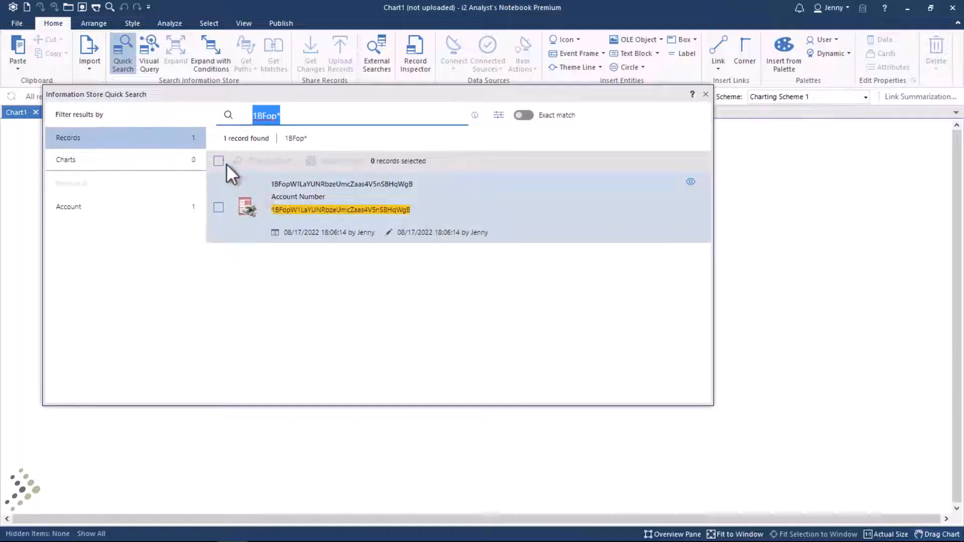
pyautogui.click(218, 160)
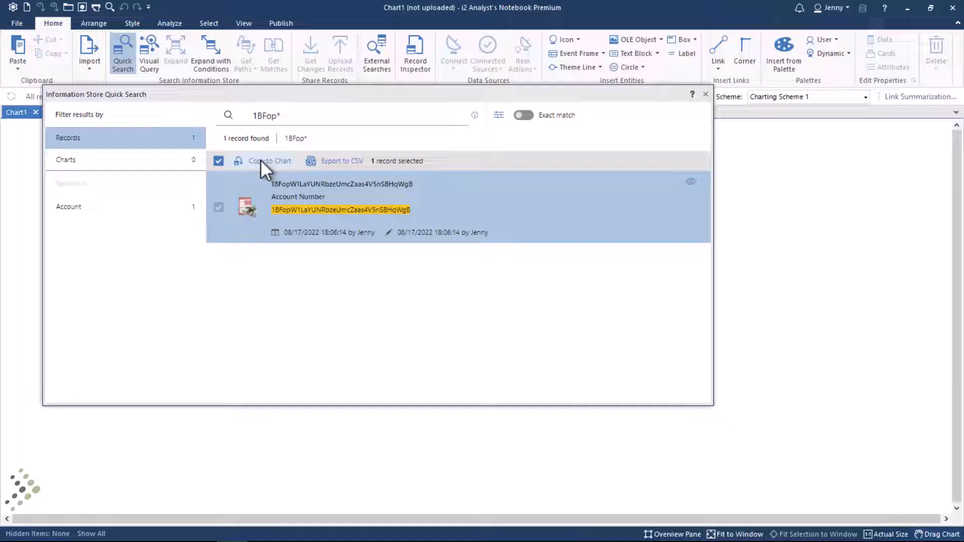
pyautogui.click(269, 161)
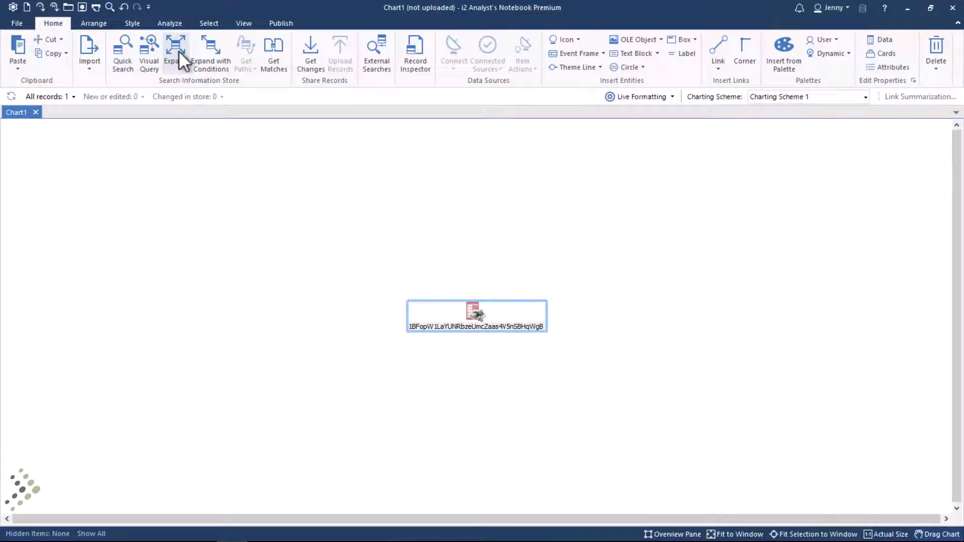
# Expand the wallet account into 213 linked records and open Bar Charts and Histograms.
pyautogui.click(175, 53)
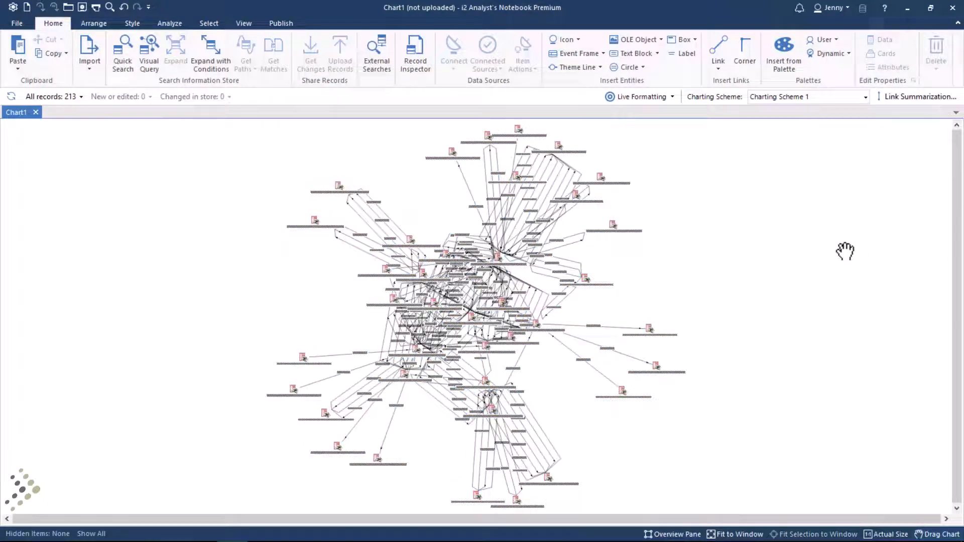
pyautogui.click(170, 24)
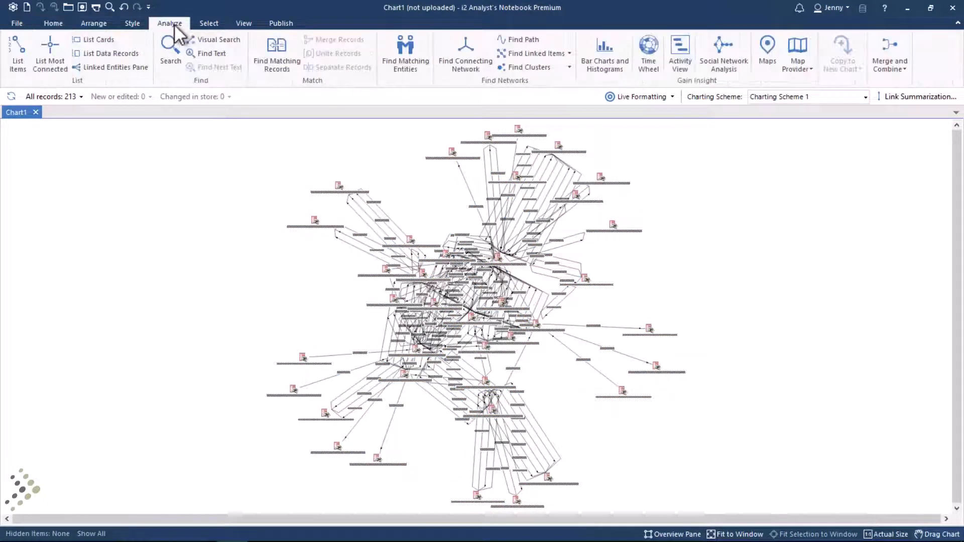
pyautogui.click(604, 53)
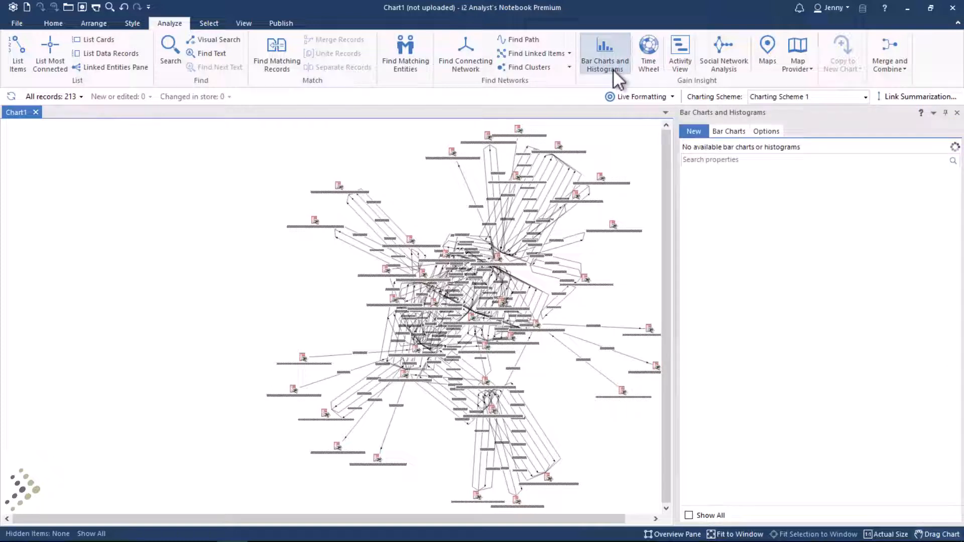
# Plot an Hour of Day histogram, select the 5 PM spike, and start a Visual Query.
pyautogui.click(604, 52)
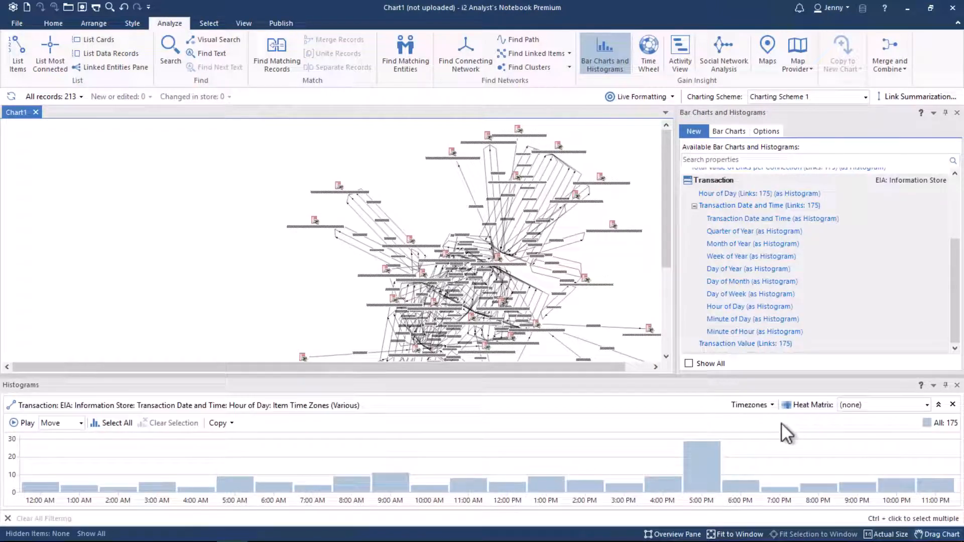
pyautogui.click(702, 464)
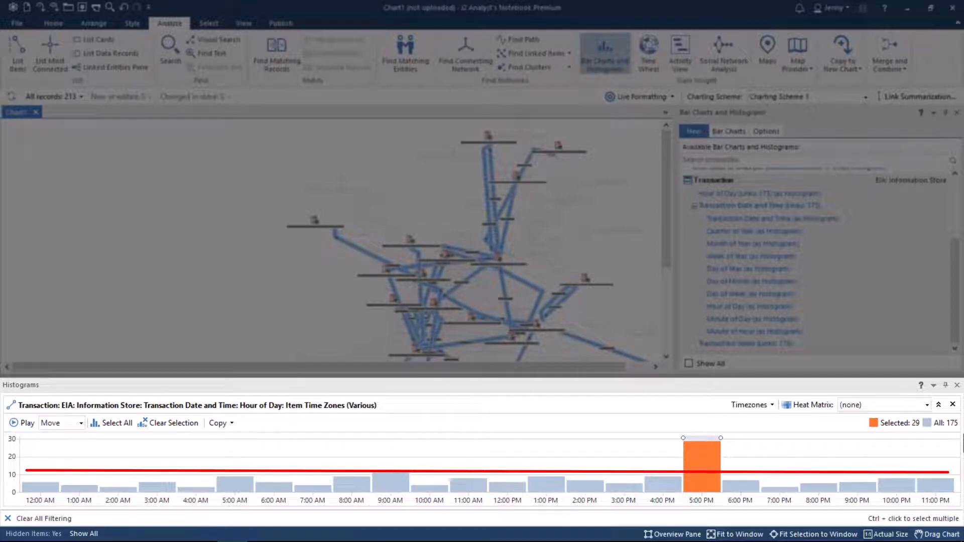
pyautogui.click(149, 55)
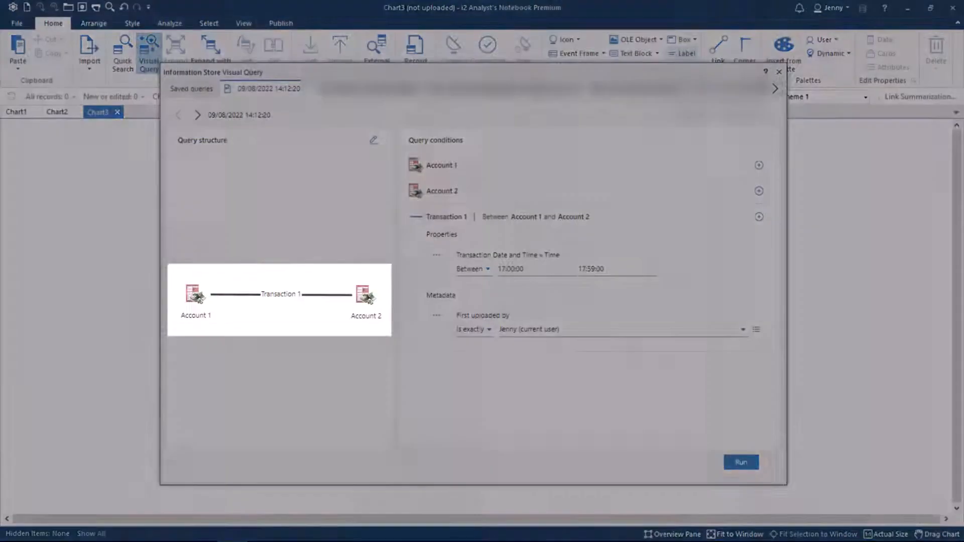
# Run the 17:00–17:59 Account–Transaction–Account query and copy all 191 results to a new chart.
pyautogui.click(741, 462)
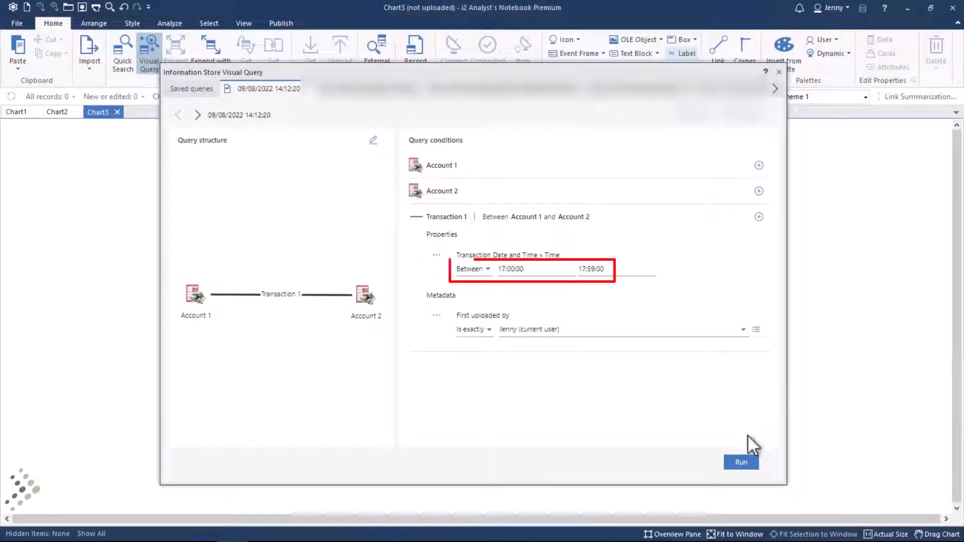
pyautogui.click(741, 463)
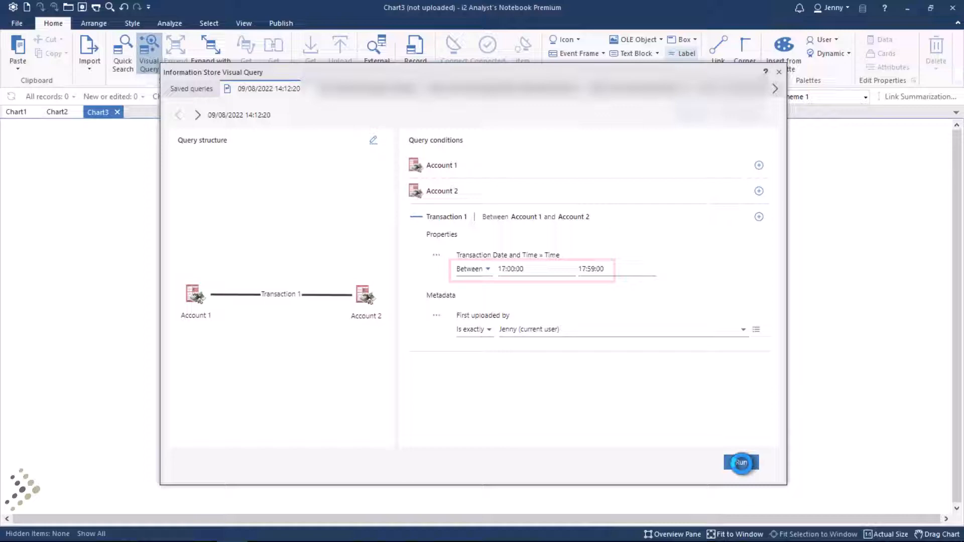
pyautogui.click(741, 463)
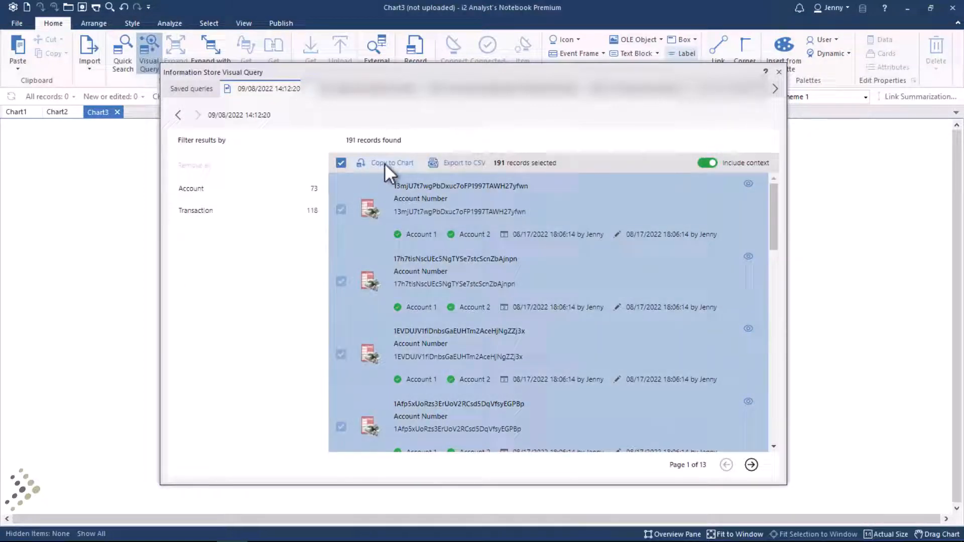
pyautogui.click(391, 162)
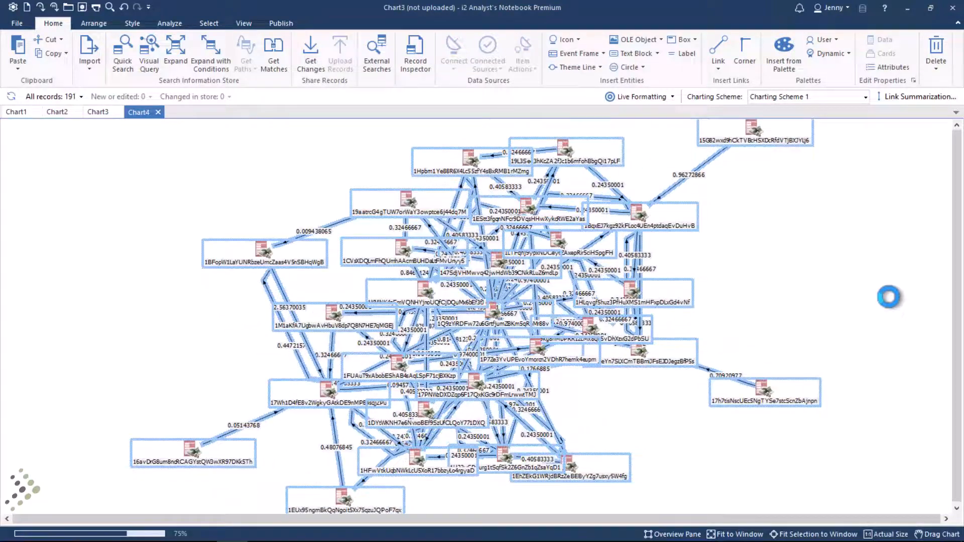
# Open List Most Connected to rank accounts by total transaction link value.
pyautogui.click(169, 22)
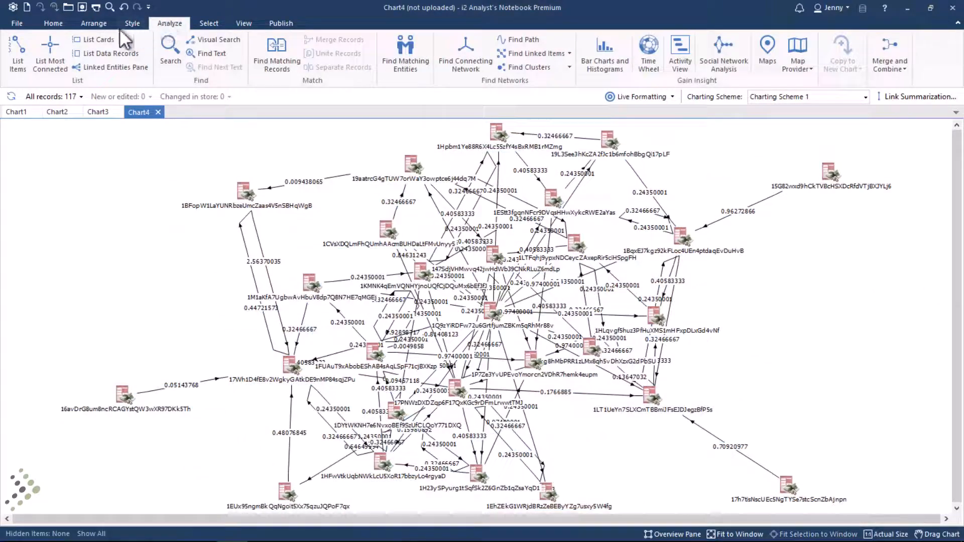
pyautogui.click(50, 52)
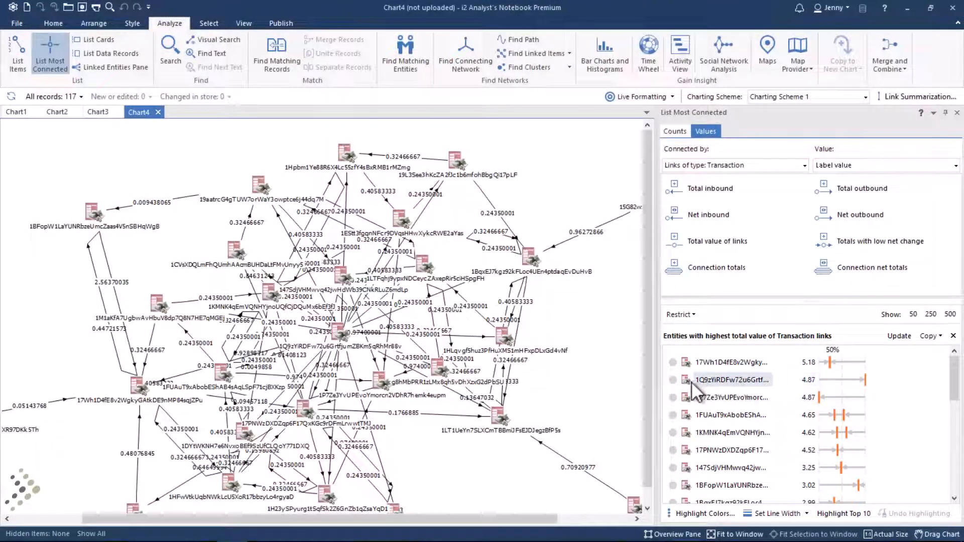
# Select a top-ranked wallet, trace its paths, and plot the accounts on Maps.
pyautogui.click(731, 380)
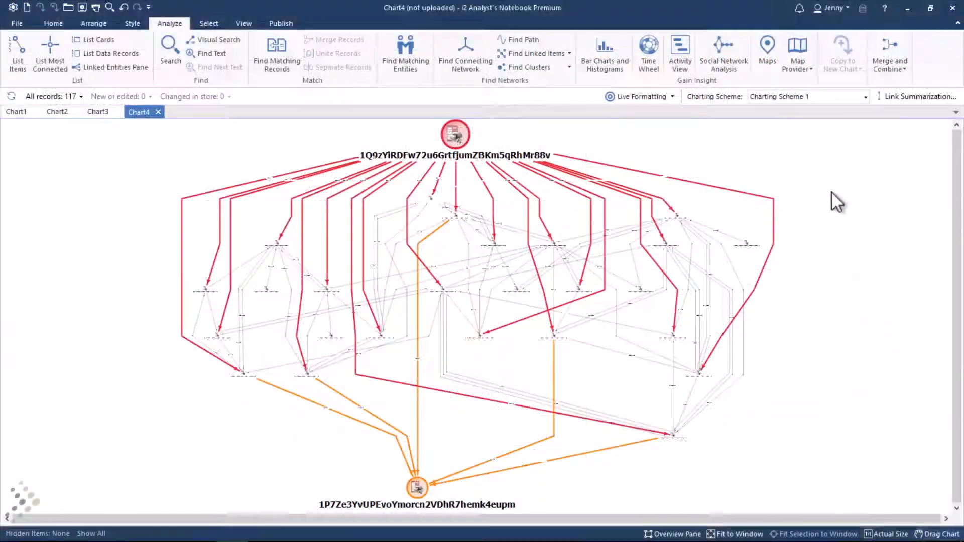
pyautogui.click(767, 52)
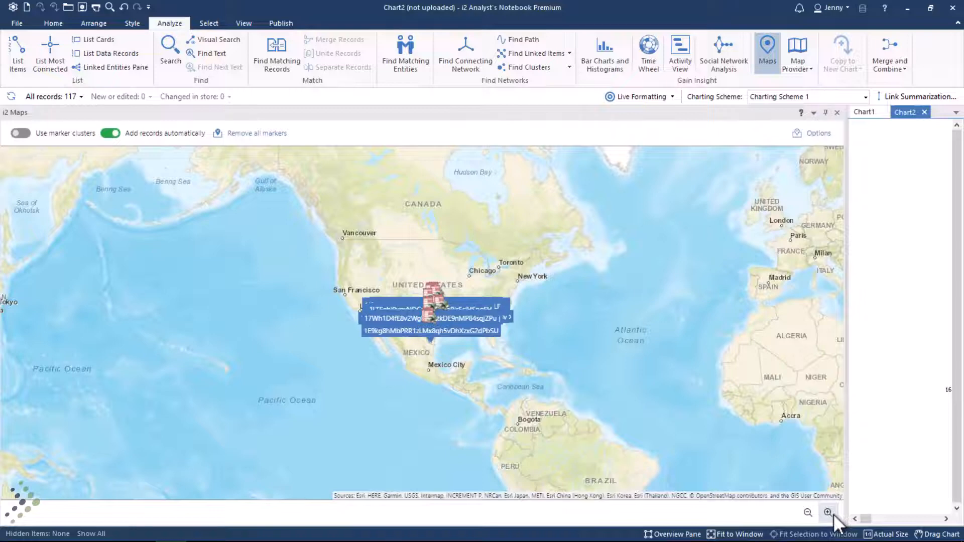
# Zoom the map in on Texas and toggle Use marker clusters.
pyautogui.click(828, 513)
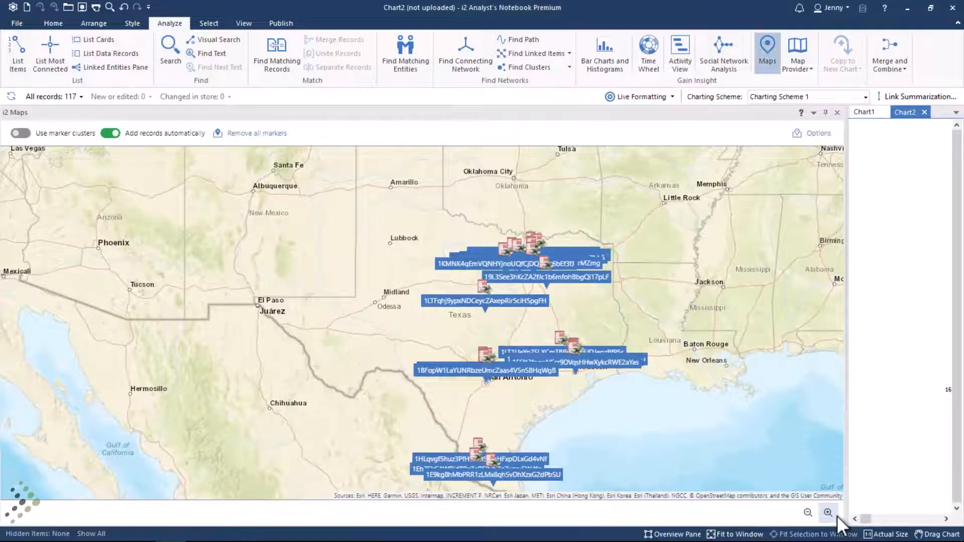
pyautogui.click(20, 133)
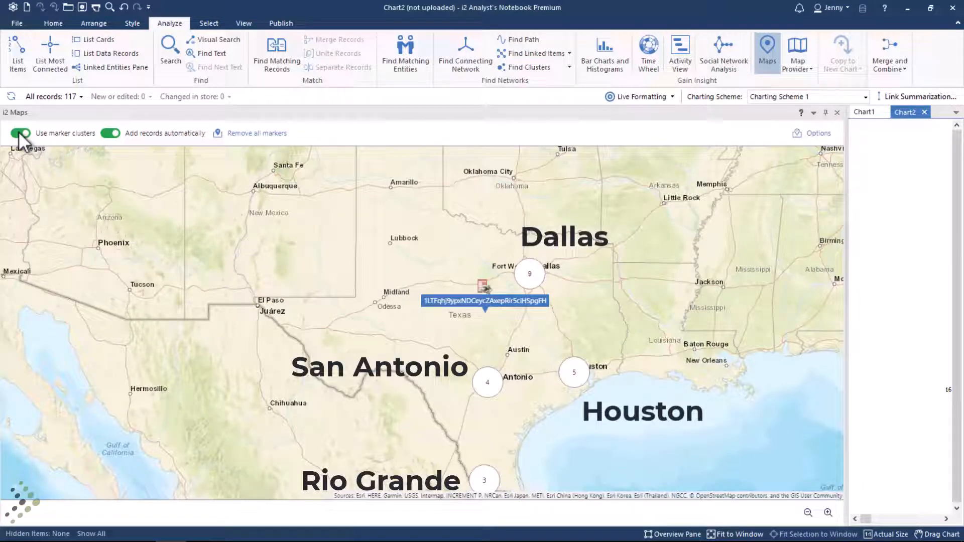
pyautogui.click(828, 513)
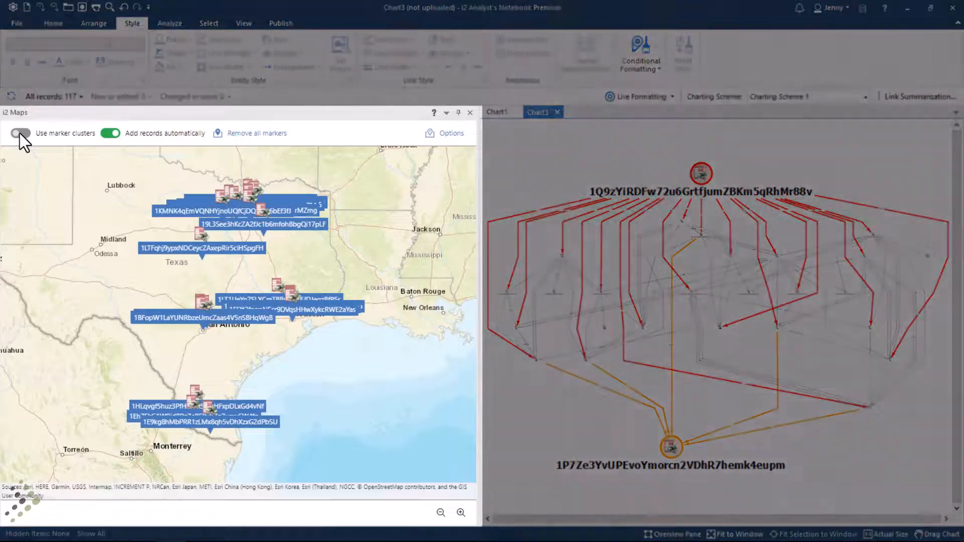
# Turn on Use marker clusters in the i2 Maps pane docked beside Chart3.
pyautogui.click(22, 133)
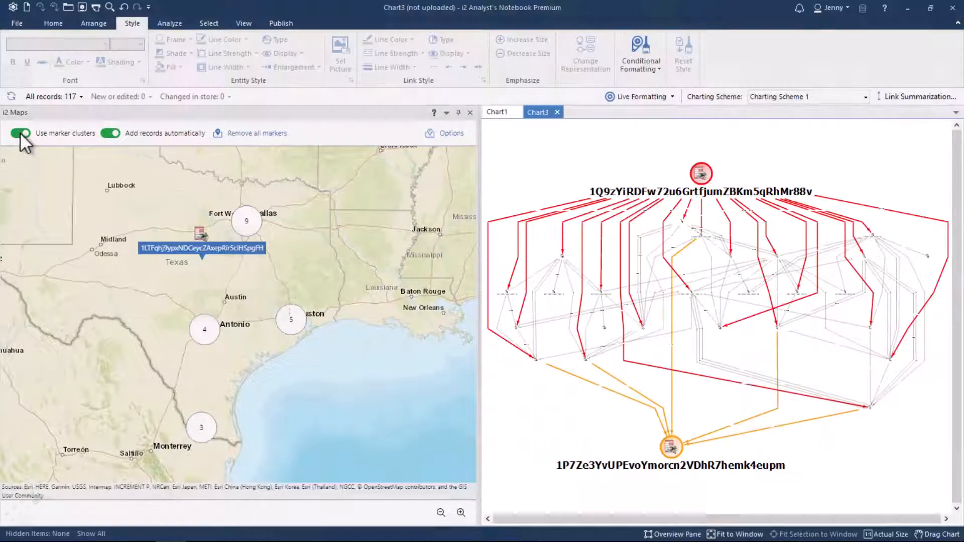
pyautogui.click(700, 173)
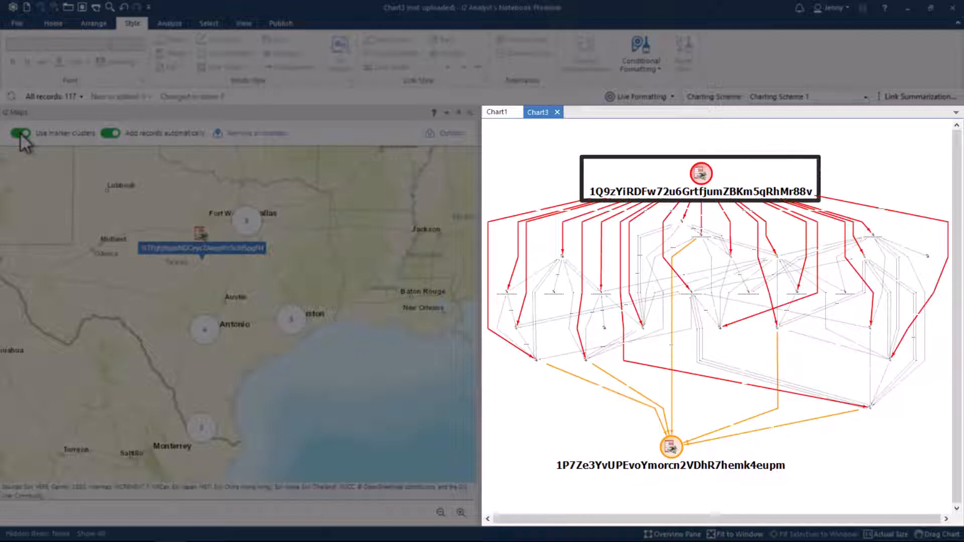